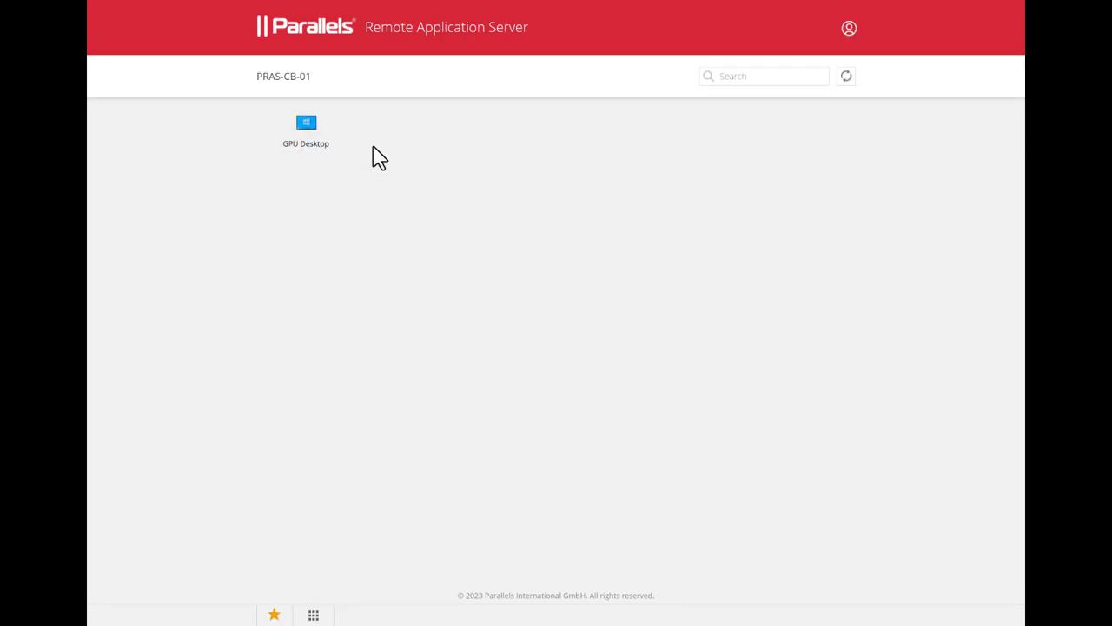
# Start a remote session on the GPU Desktop from the RAS web portal
pyautogui.doubleClick(306, 121)
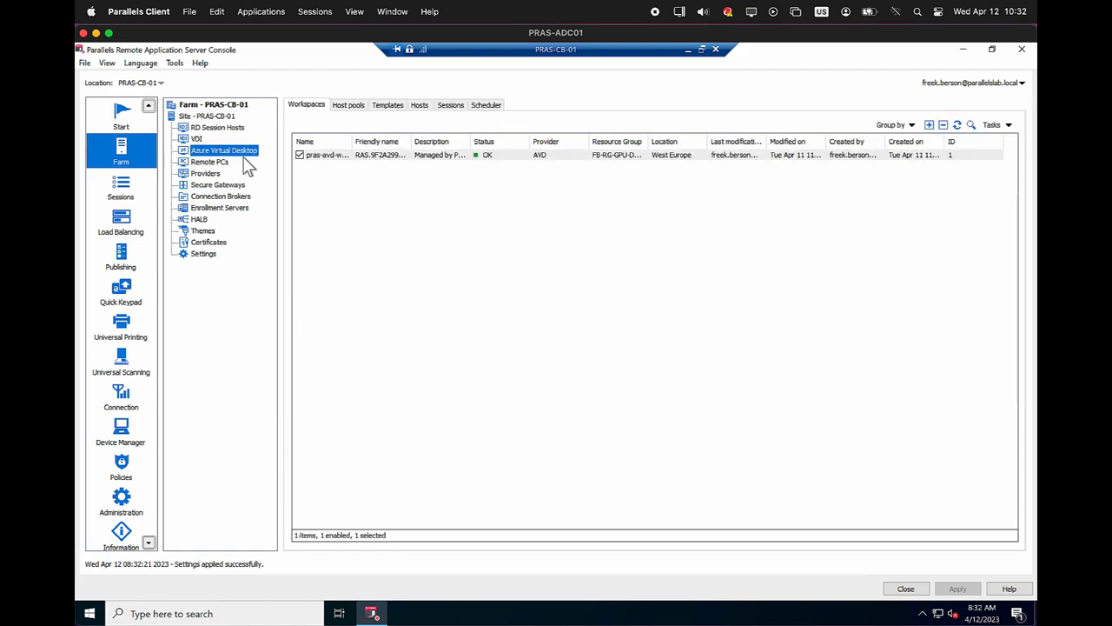
# Show the Sessions list for Azure Virtual Desktop in the Farm tree
pyautogui.click(451, 105)
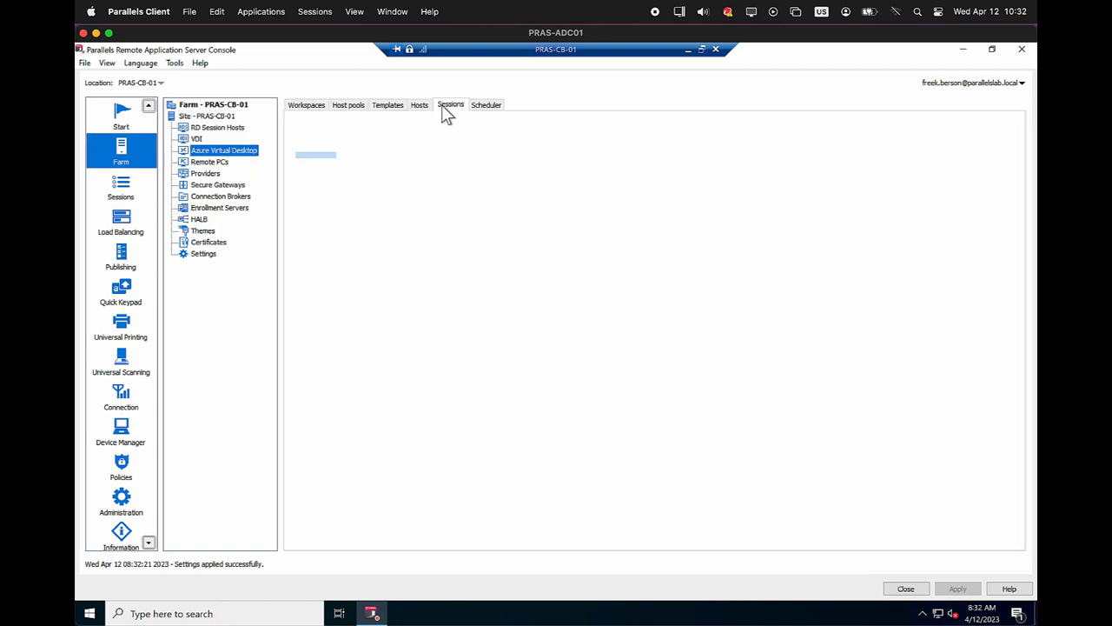
pyautogui.click(450, 104)
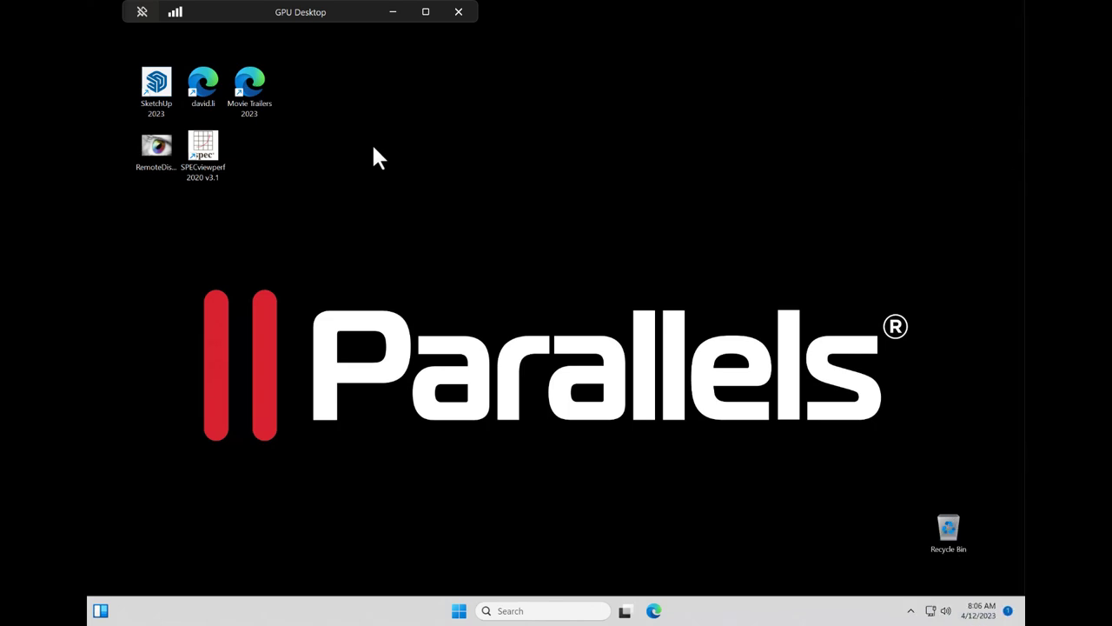
pyautogui.moveTo(630, 504)
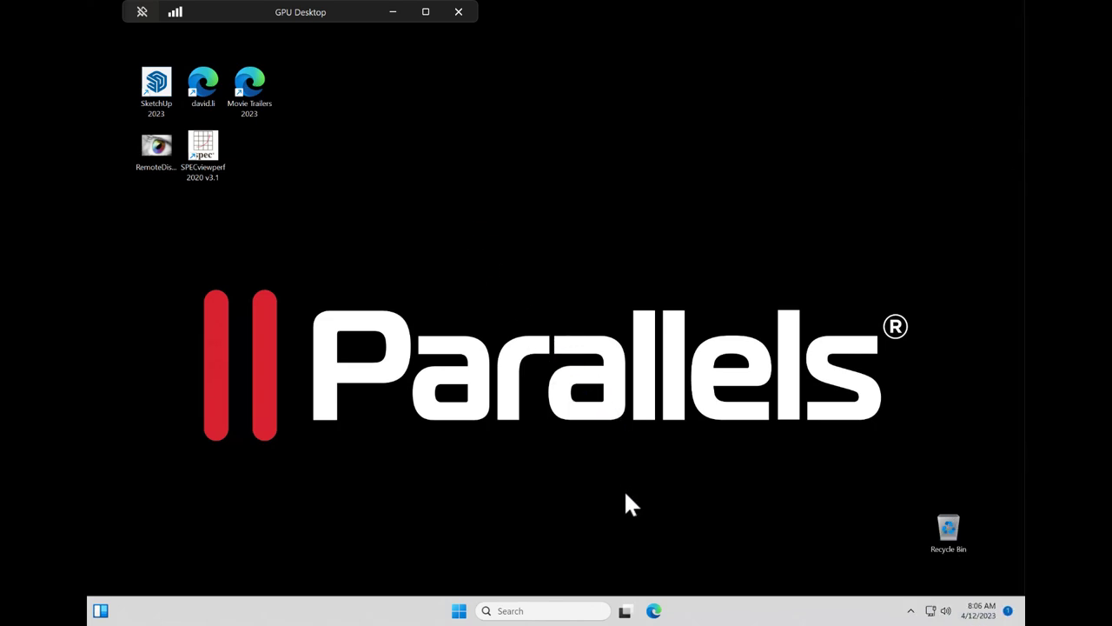
# Launch Task Manager on its Performance view and dismiss the Remote Desktop connection-quality notice
pyautogui.rightClick(796, 600)
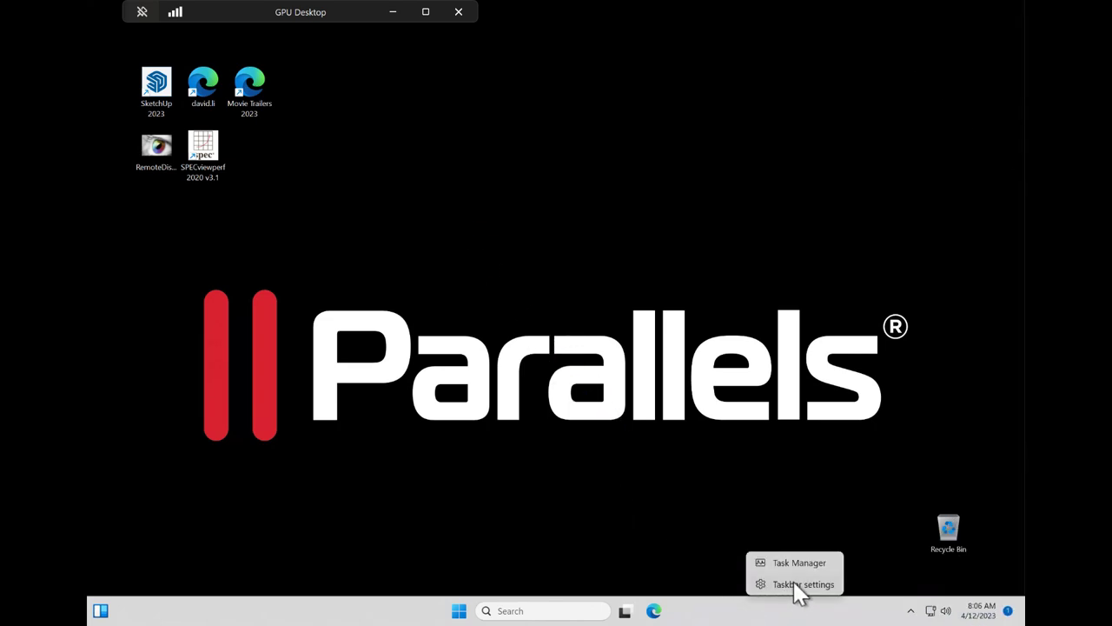
pyautogui.click(800, 563)
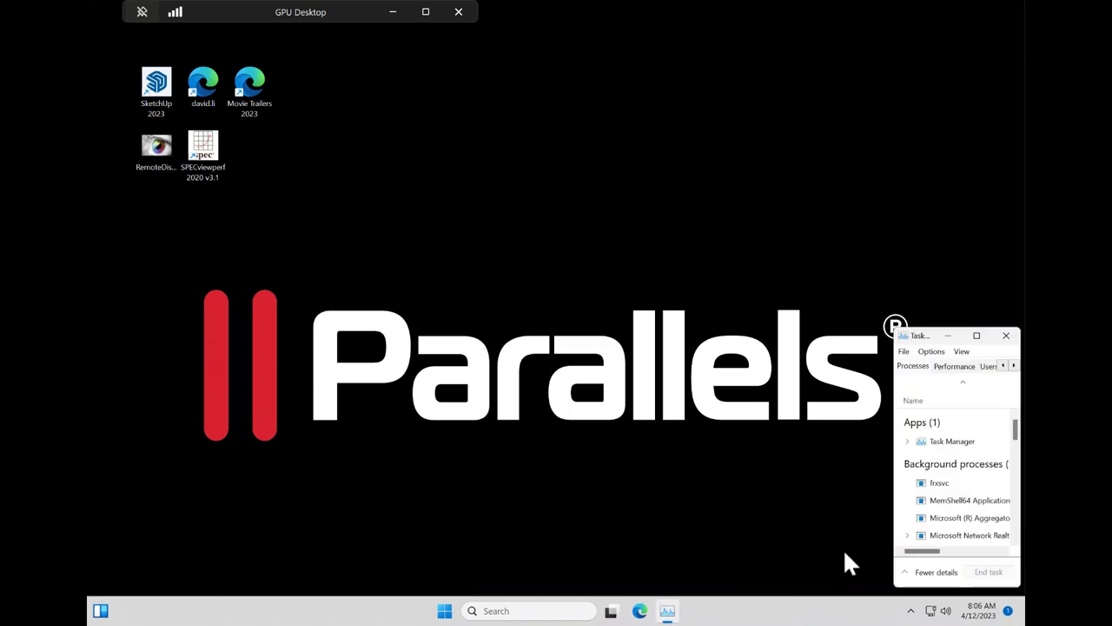
pyautogui.click(954, 365)
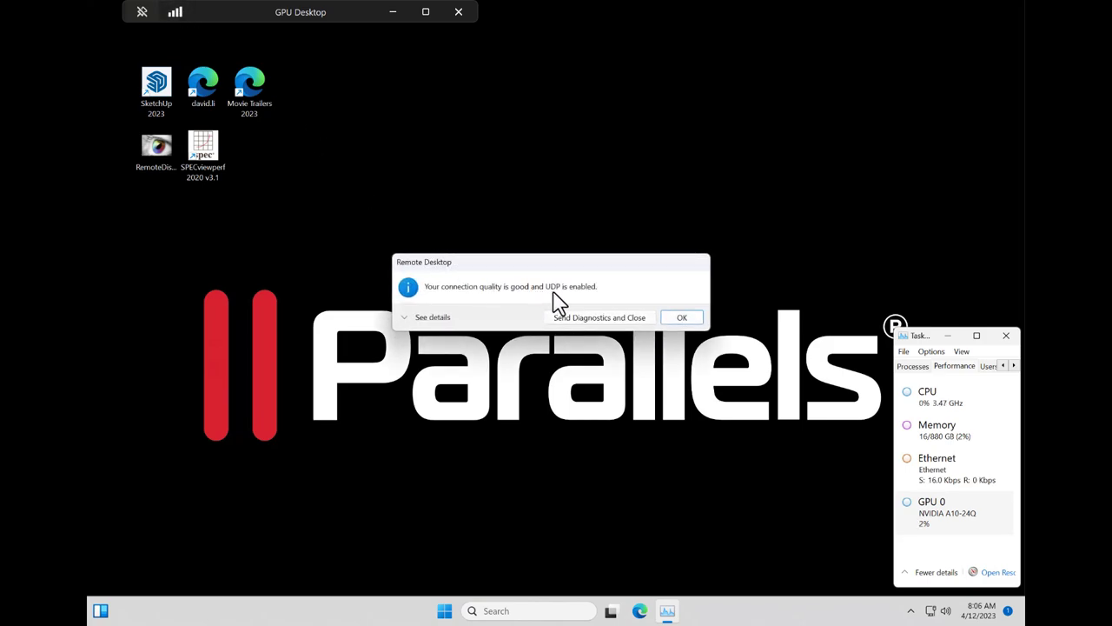
pyautogui.click(681, 316)
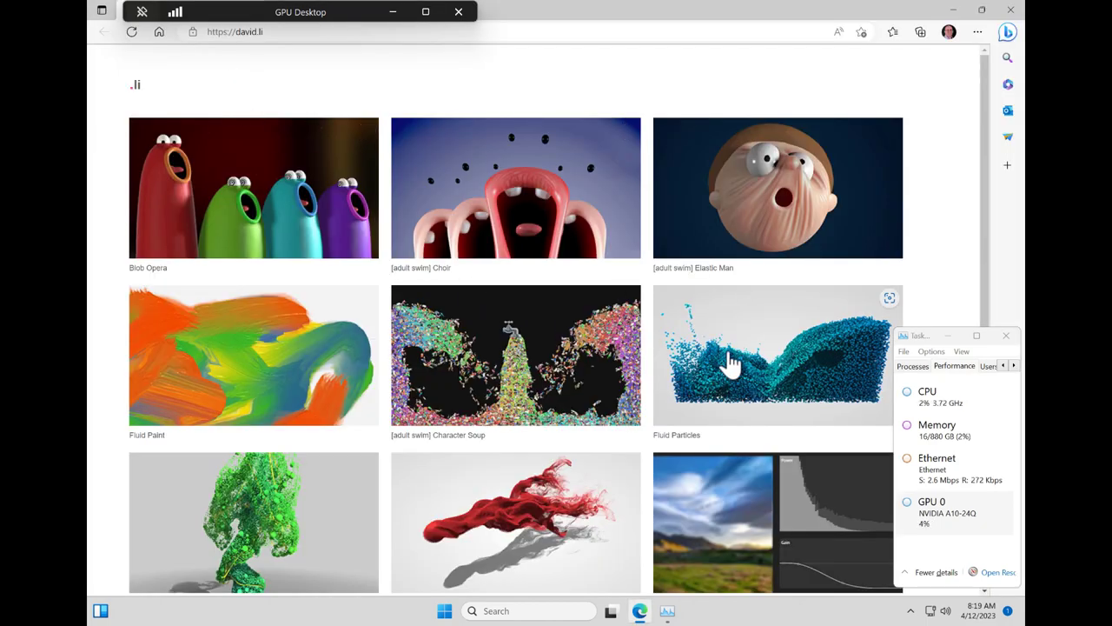
# Run the david.li Fluid Particles demo and load its next preset
pyautogui.click(777, 355)
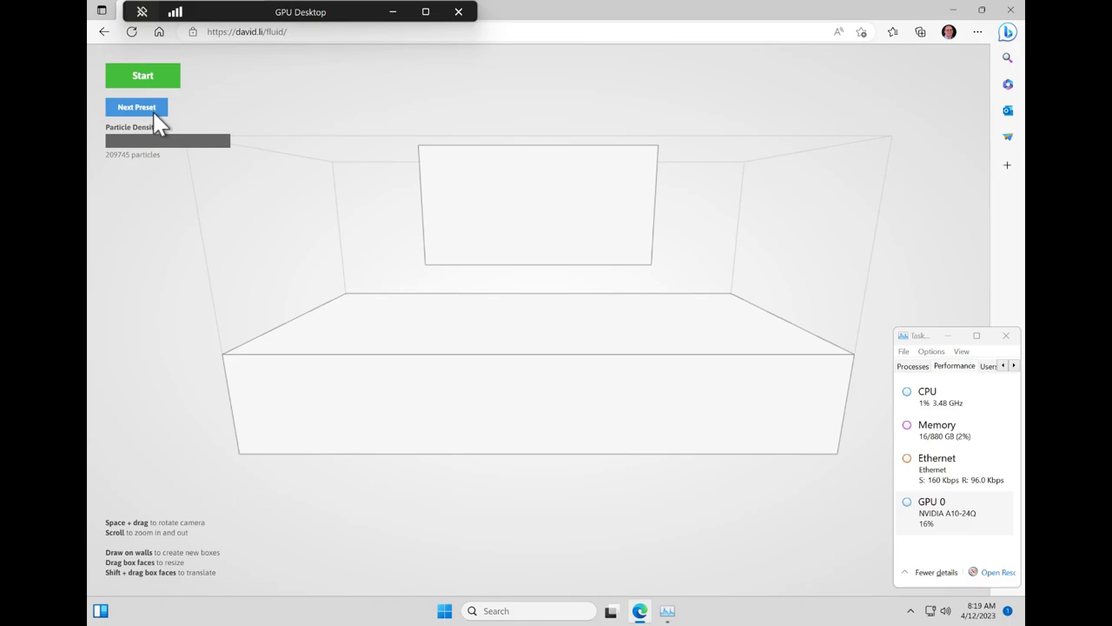
pyautogui.click(143, 76)
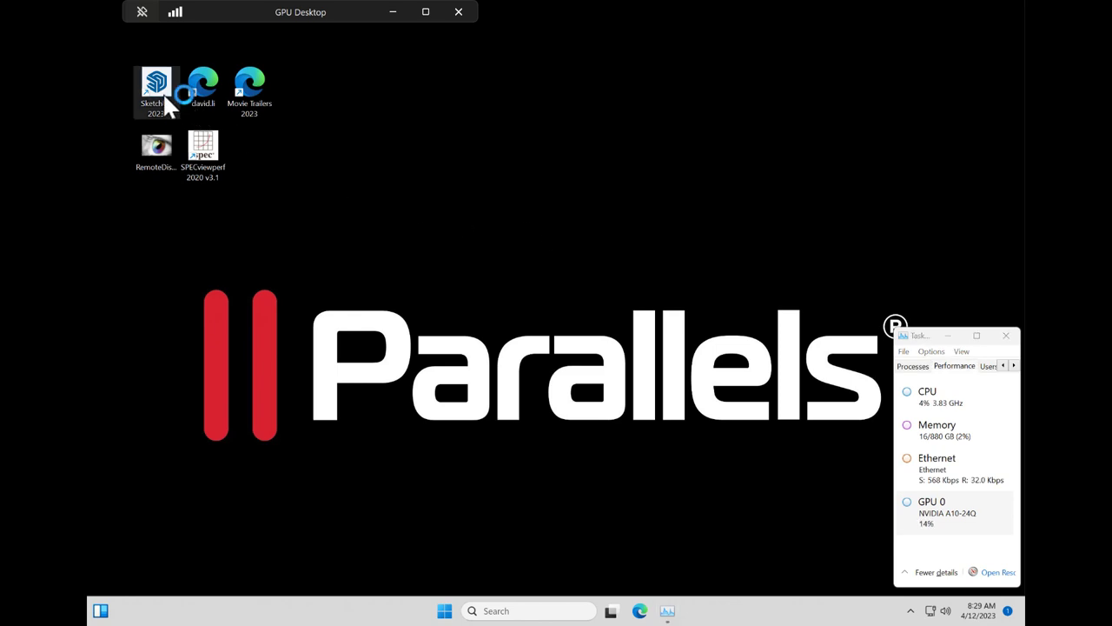
# Launch SketchUp 2023, load the recent clock model and orbit around the clock face
pyautogui.doubleClick(156, 91)
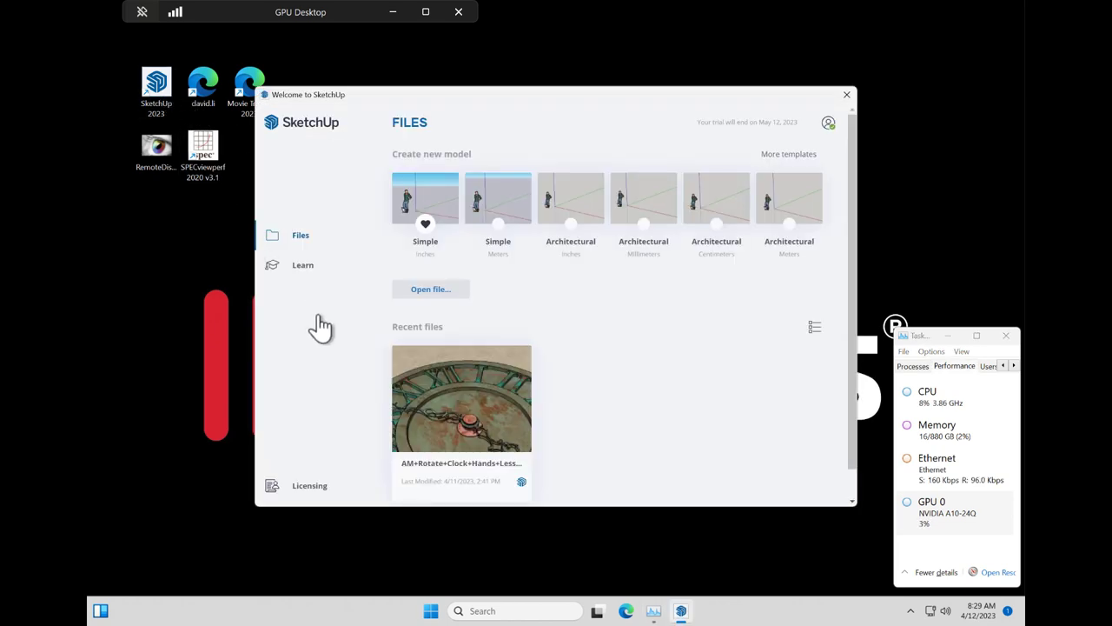
pyautogui.doubleClick(463, 398)
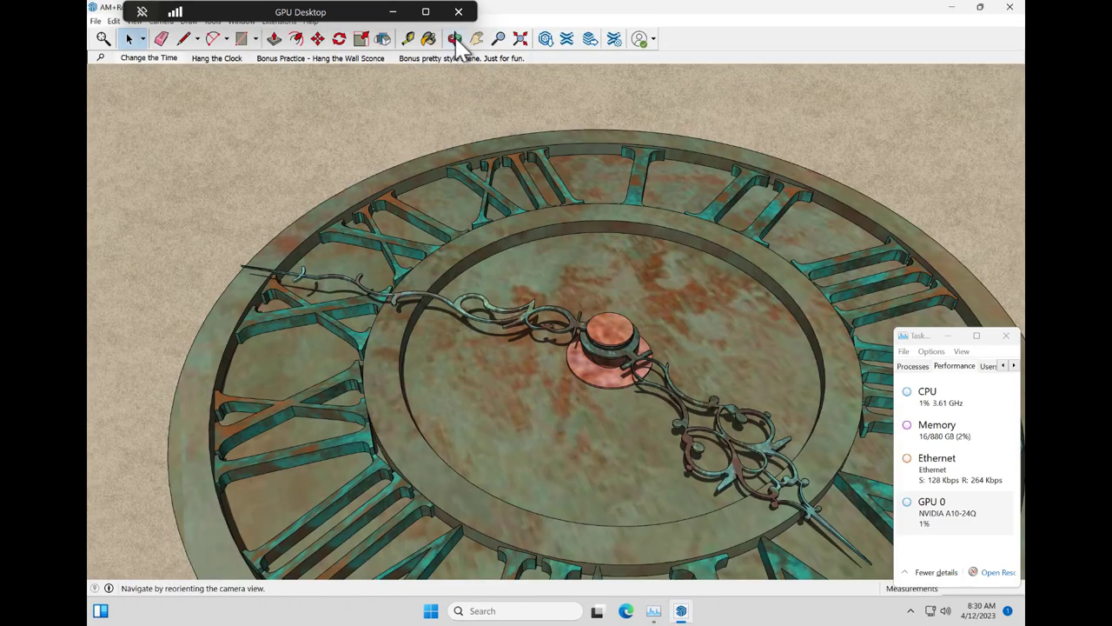
pyautogui.click(456, 38)
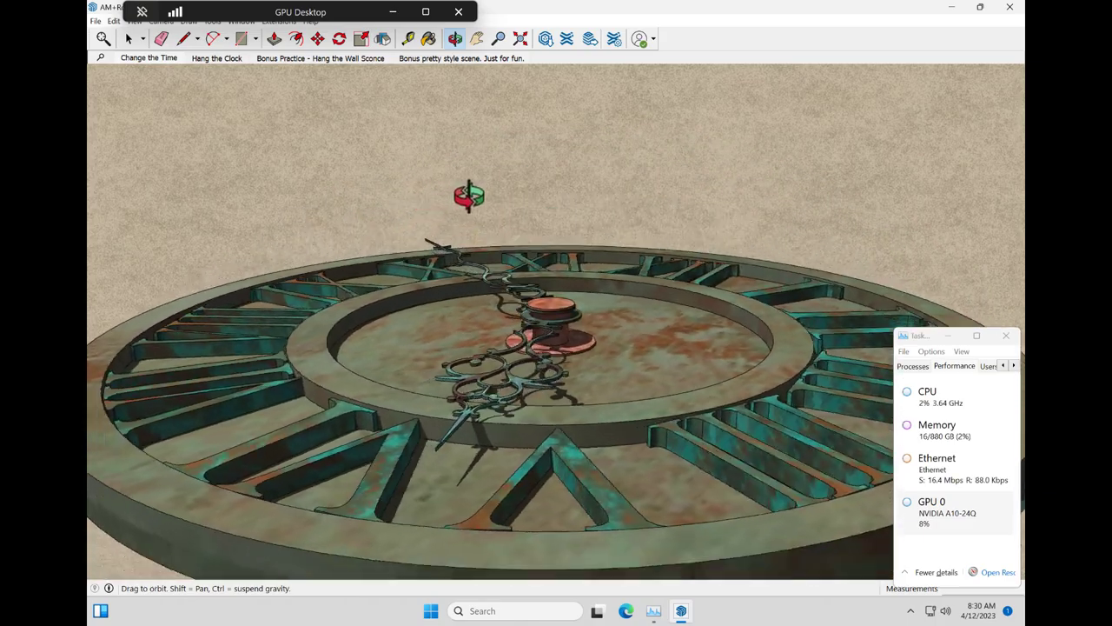
pyautogui.moveTo(556, 348); pyautogui.dragTo(539, 409)
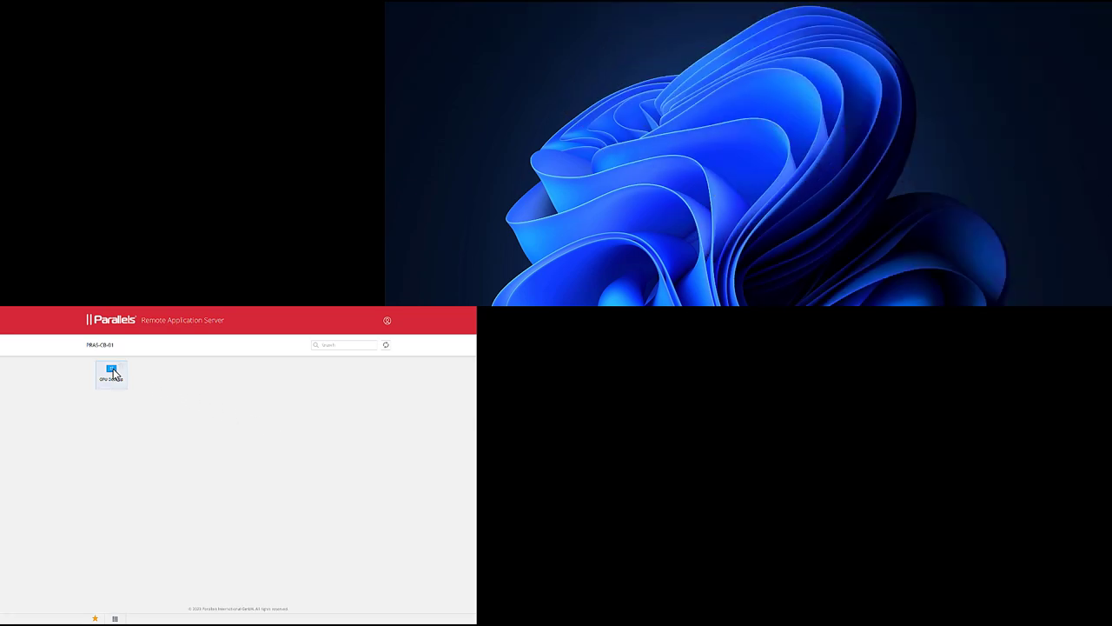
# Relaunch the GPU Desktop session from the portal on the left monitor
pyautogui.doubleClick(111, 372)
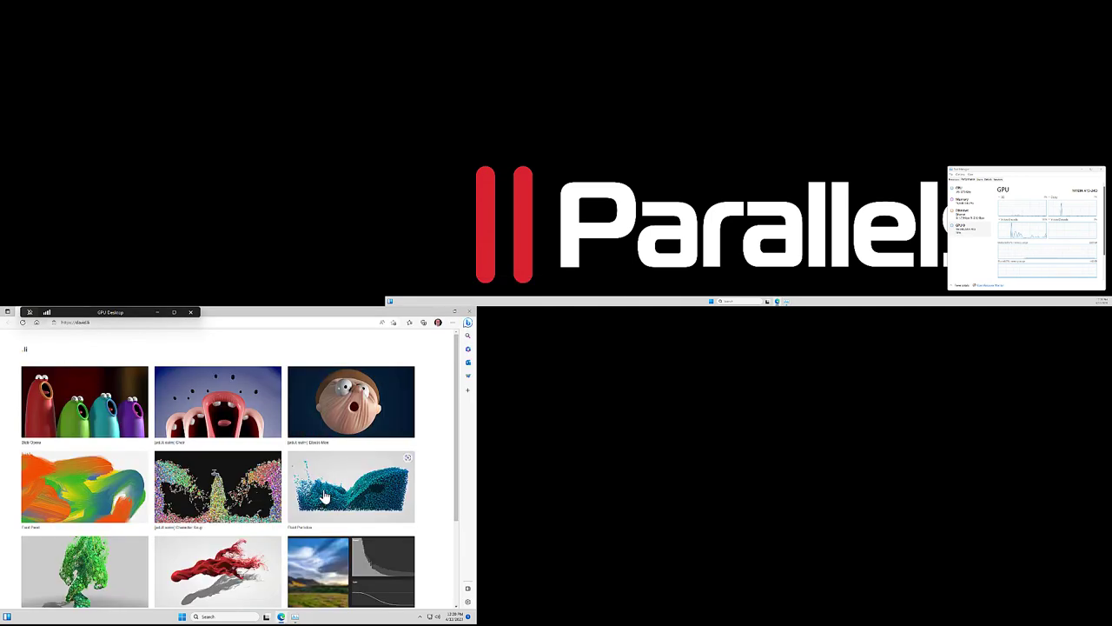
# Start the Fluid Particles simulation, then run the red flowing-particles demo at the 2M particle count
pyautogui.click(351, 487)
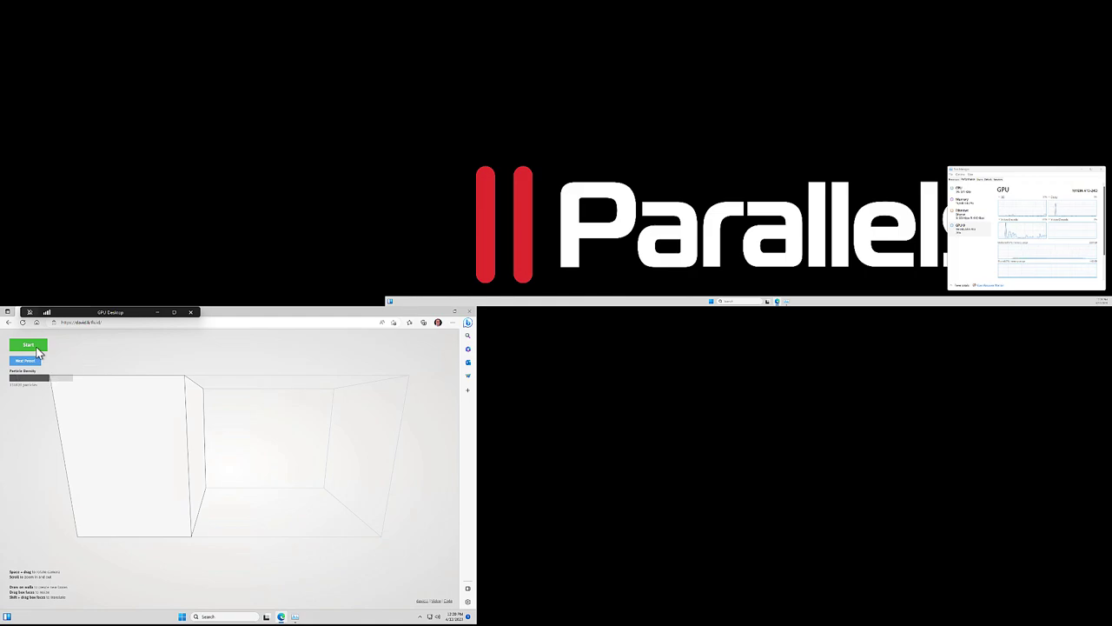
pyautogui.click(28, 344)
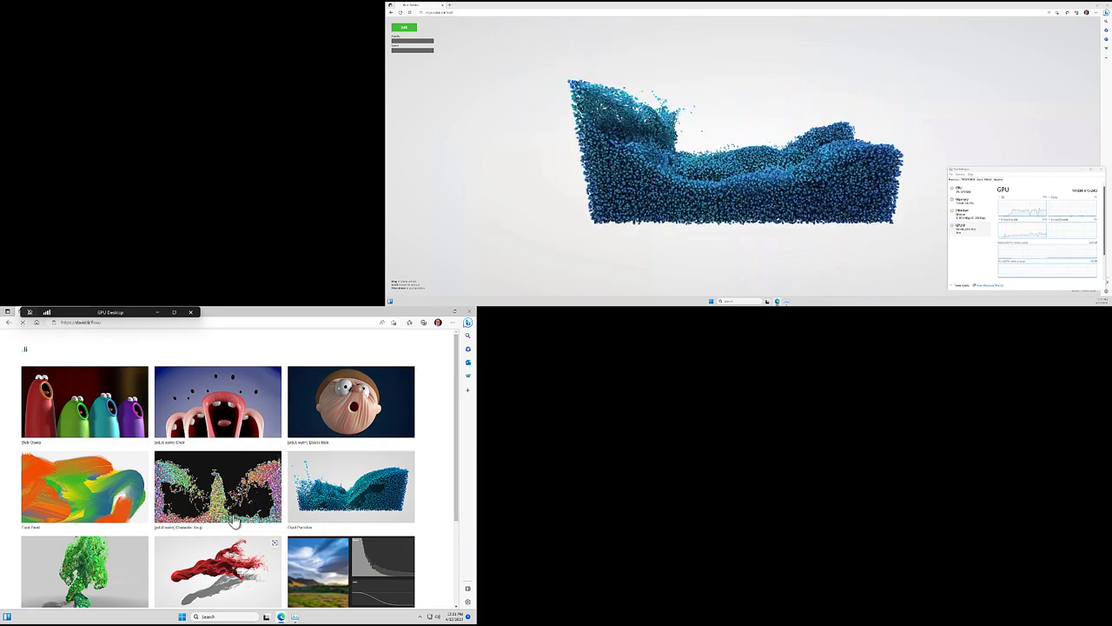
pyautogui.click(217, 486)
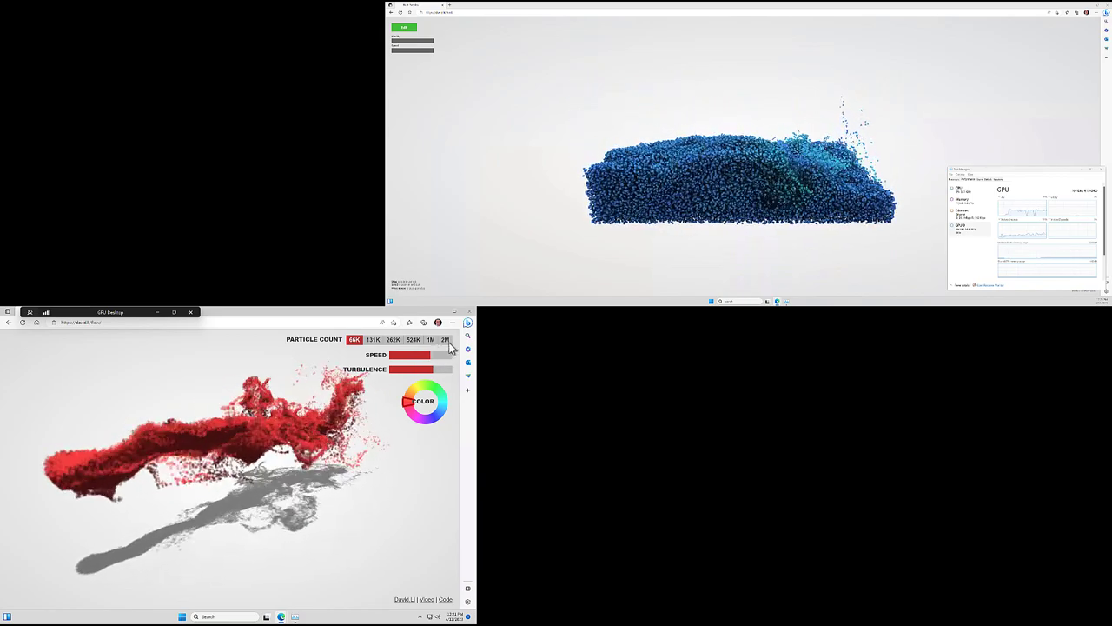
pyautogui.click(445, 338)
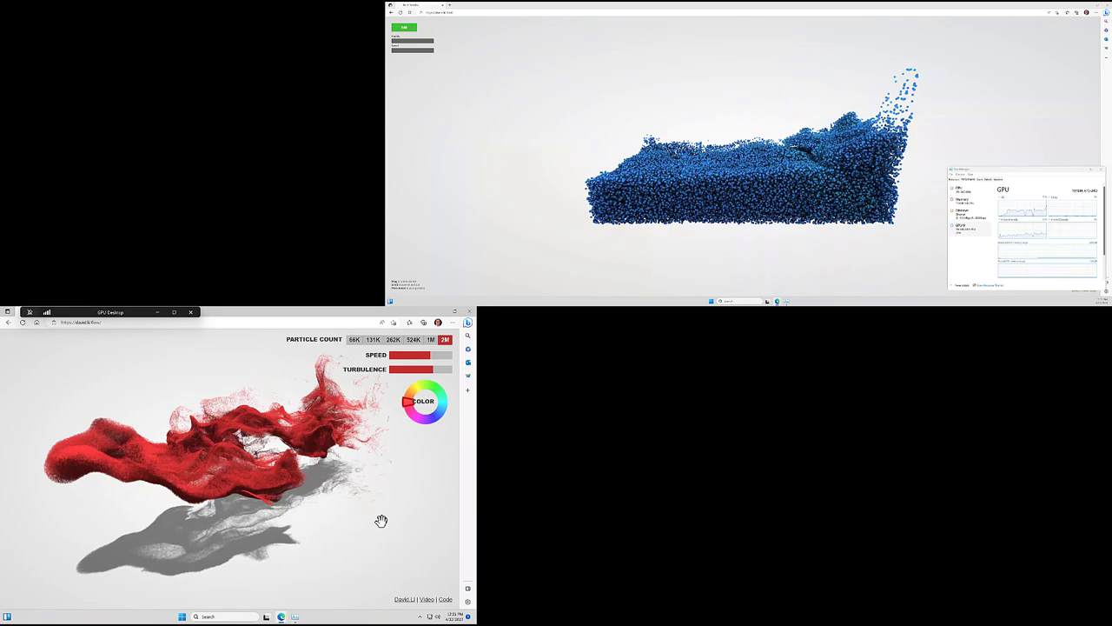